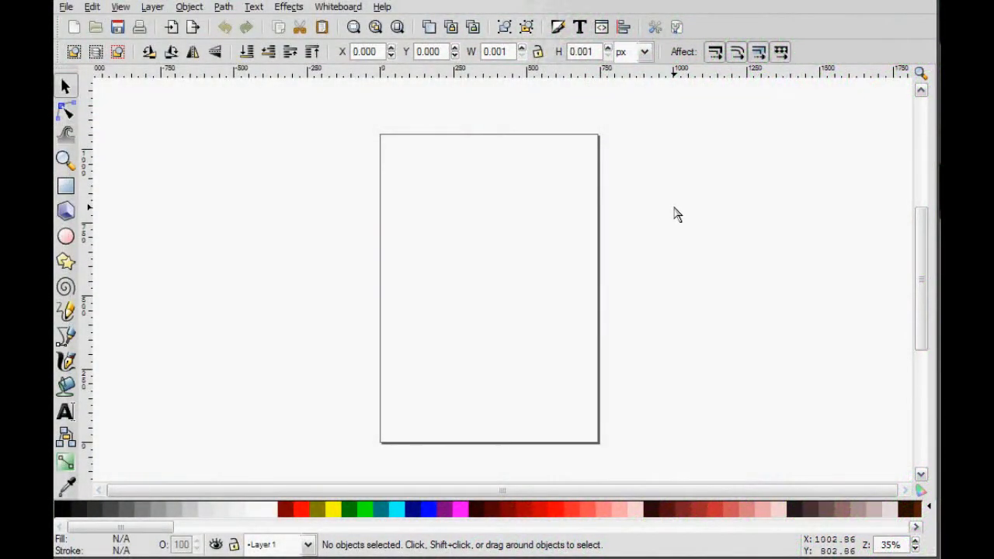
mouse_move(668, 220)
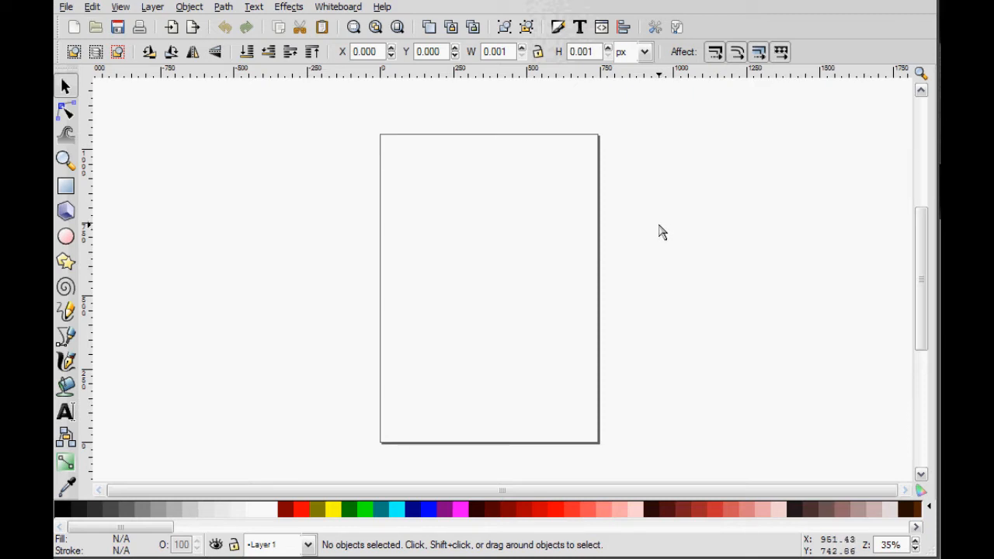
mouse_move(671, 229)
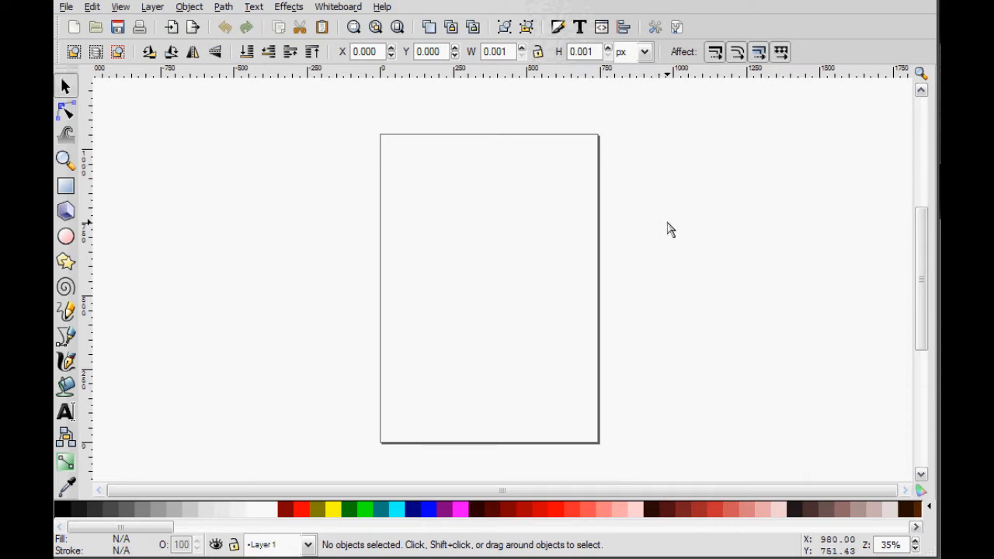
mouse_move(671, 225)
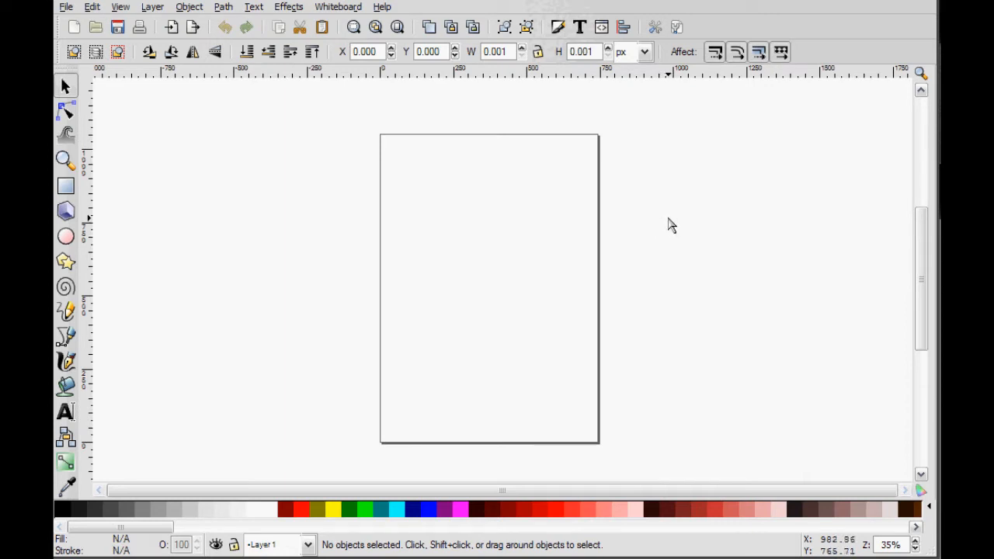
mouse_move(671, 212)
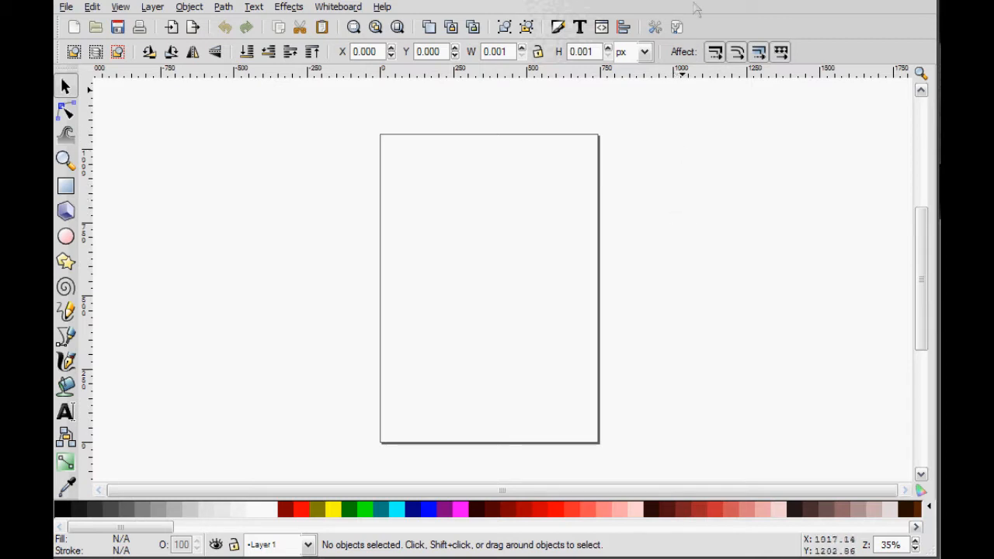
mouse_move(836, 131)
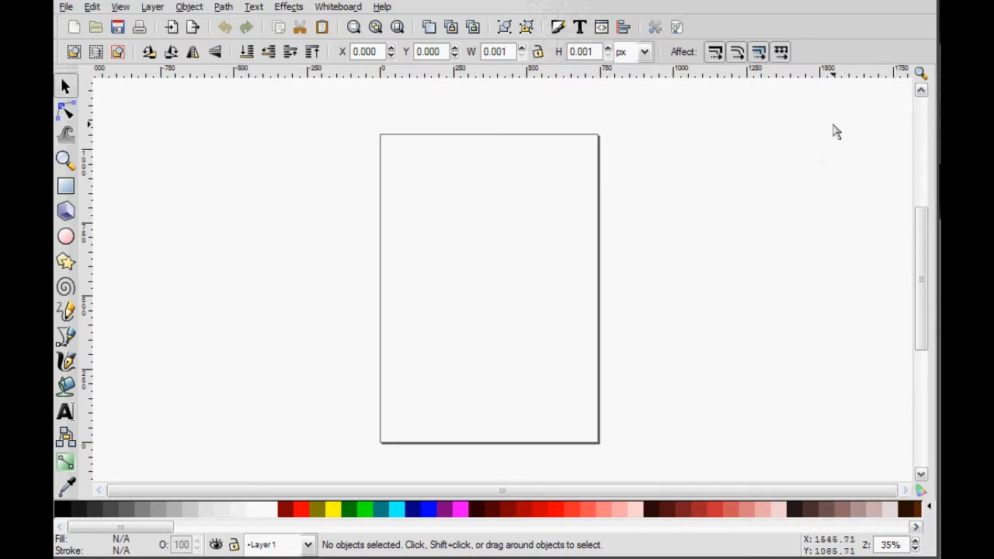
mouse_move(177, 308)
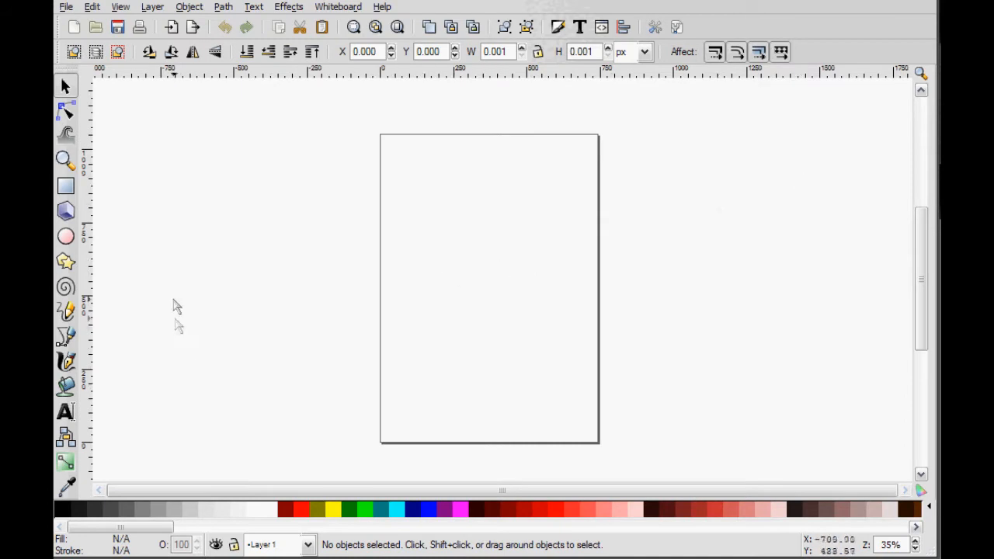
mouse_move(236, 354)
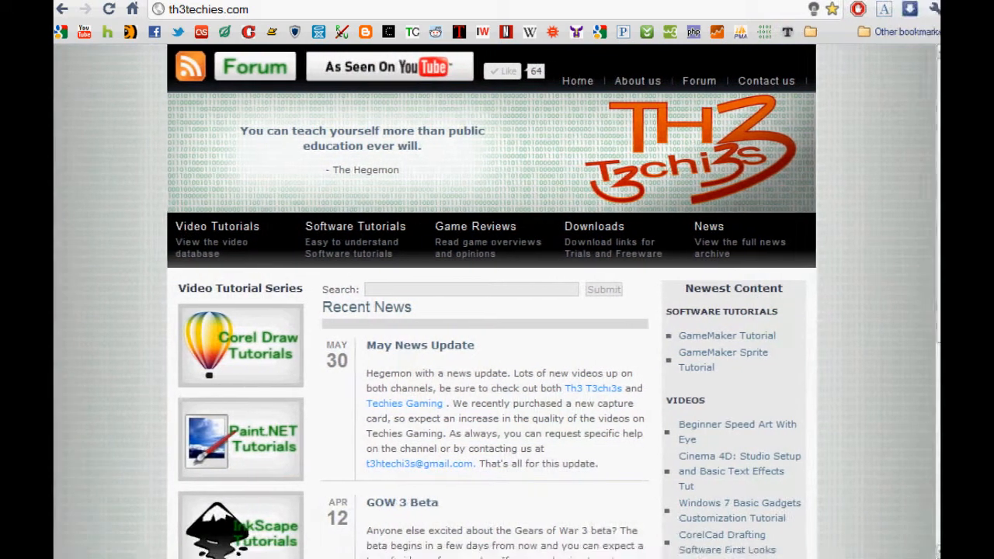
- Paste the captured website screenshot onto the Inkscape page via the context menu
scroll(down, 3)
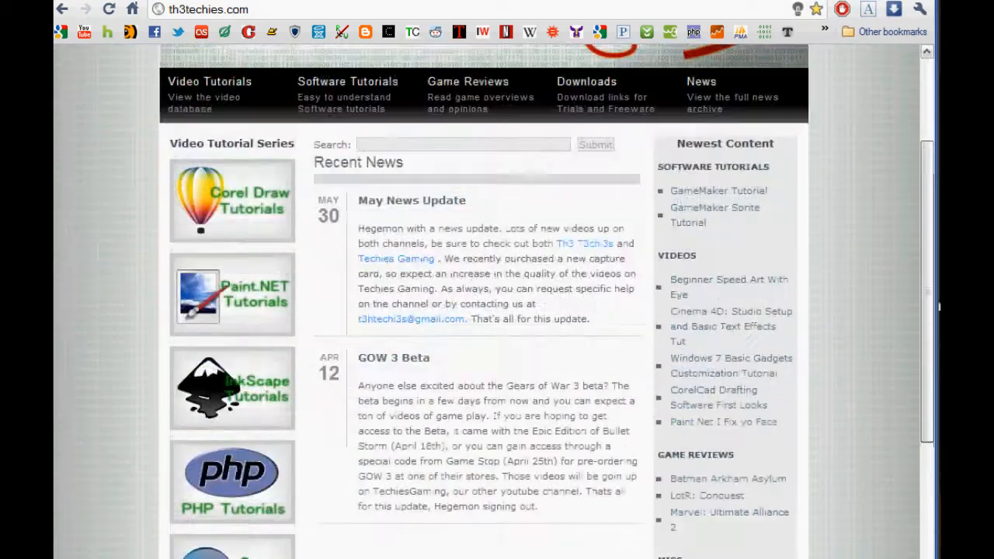
scroll(up, 3)
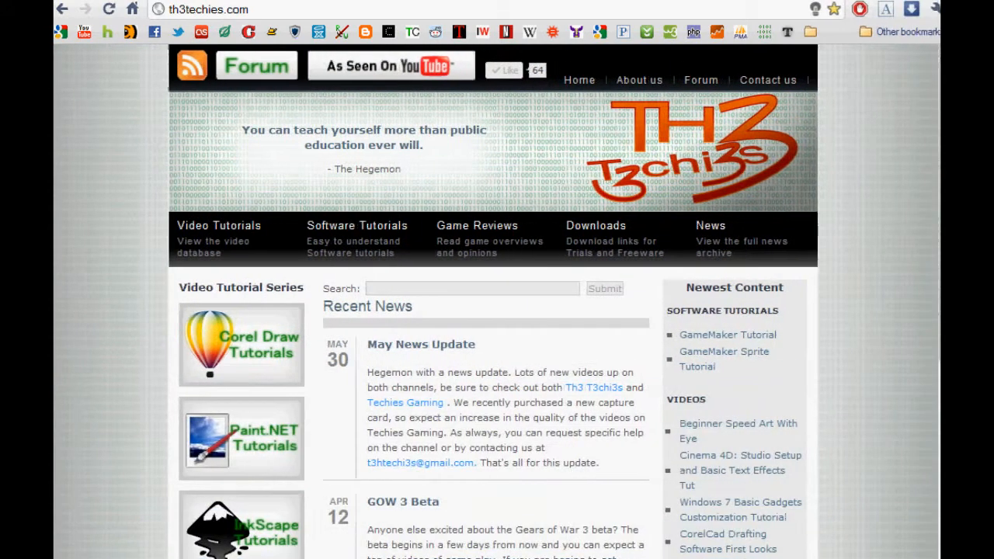
scroll(down, 3)
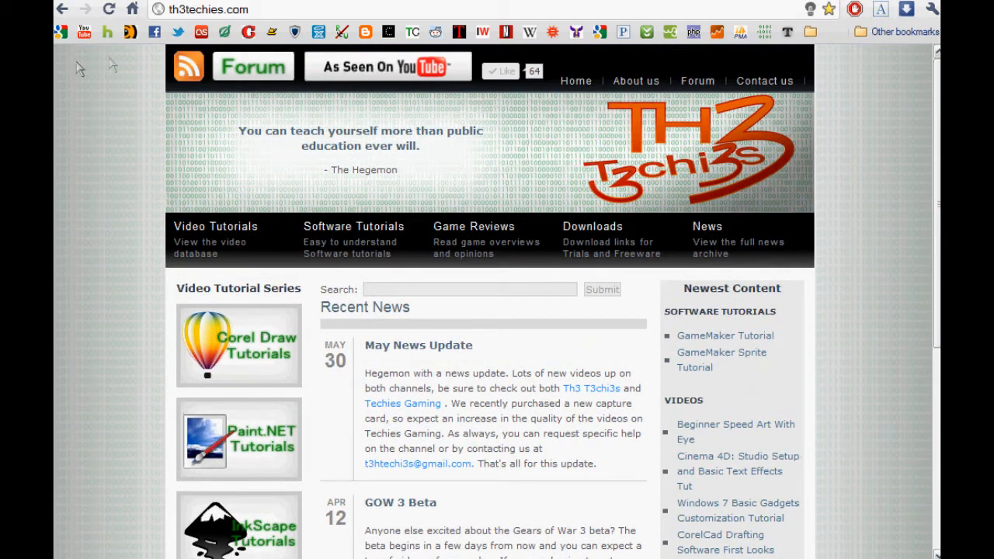
mouse_move(112, 55)
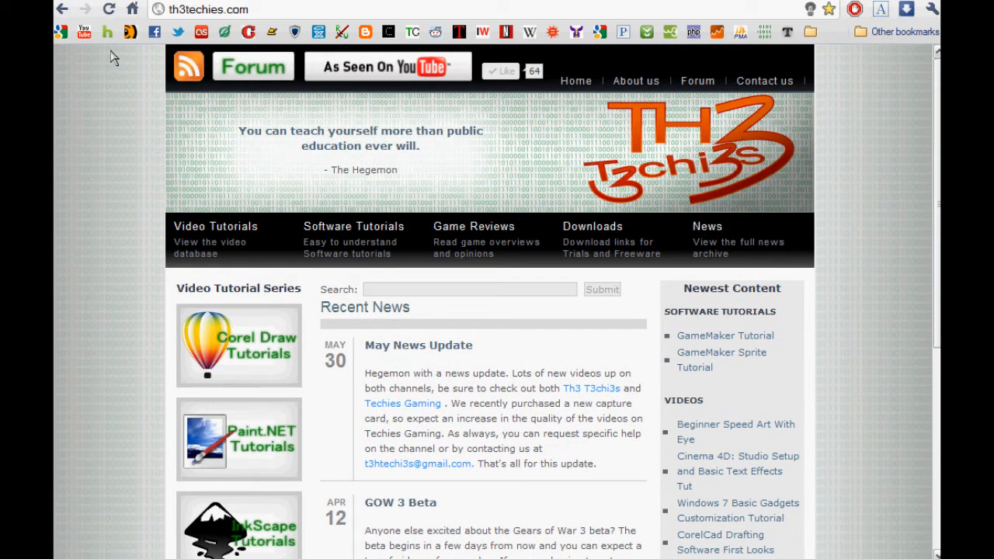
mouse_move(146, 64)
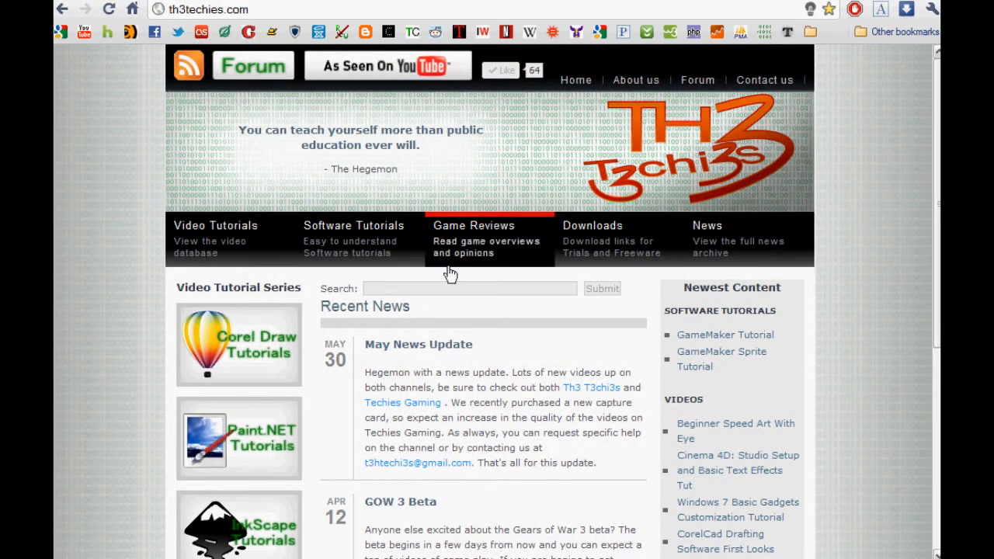
mouse_move(618, 5)
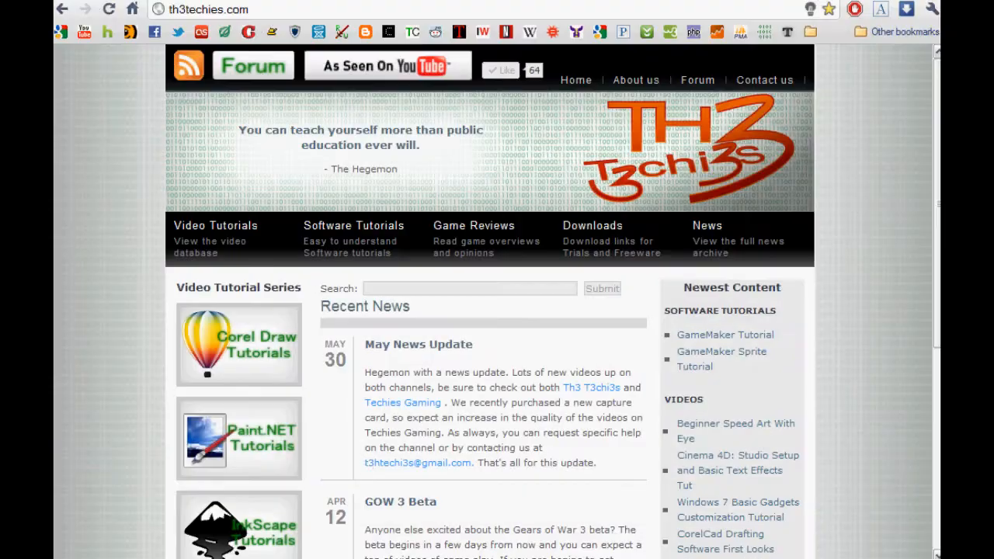
mouse_move(924, 149)
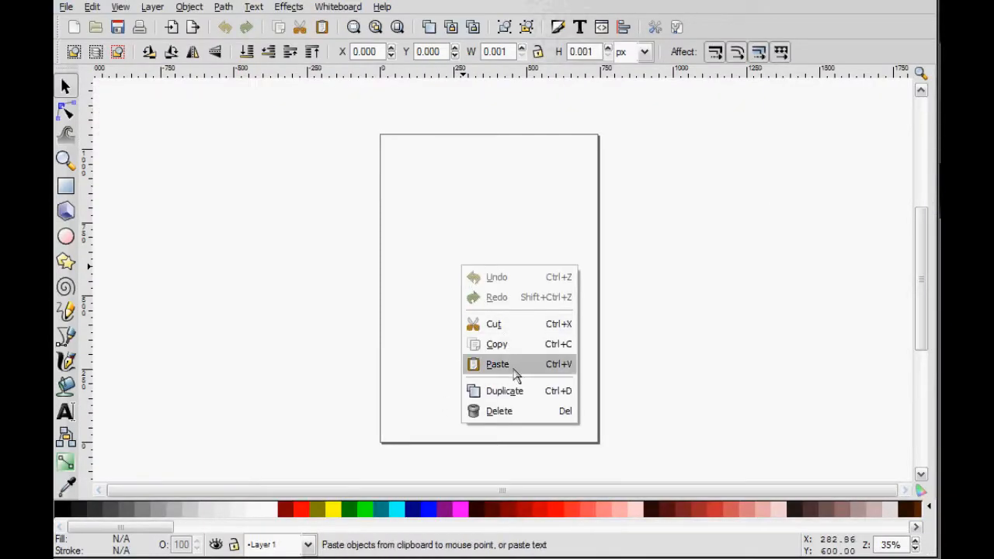
click(497, 363)
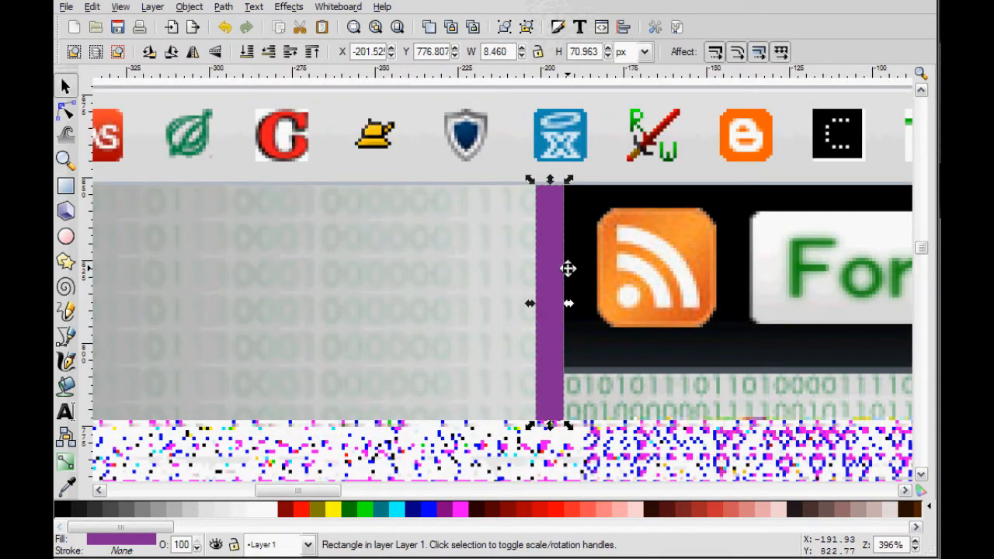
mouse_move(531, 307)
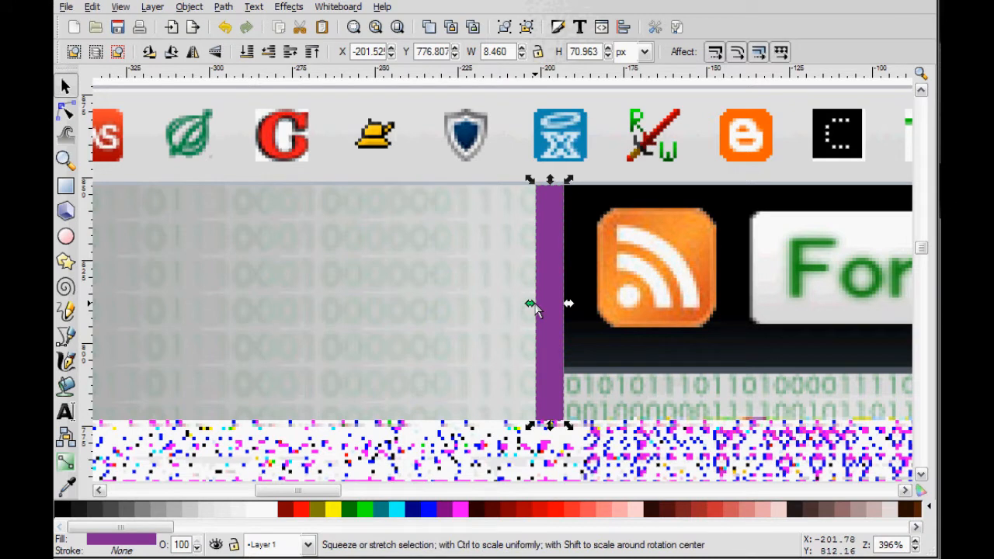
- Drag the purple strip's side handle to slim it into a thinner band
drag(535, 302, 550, 302)
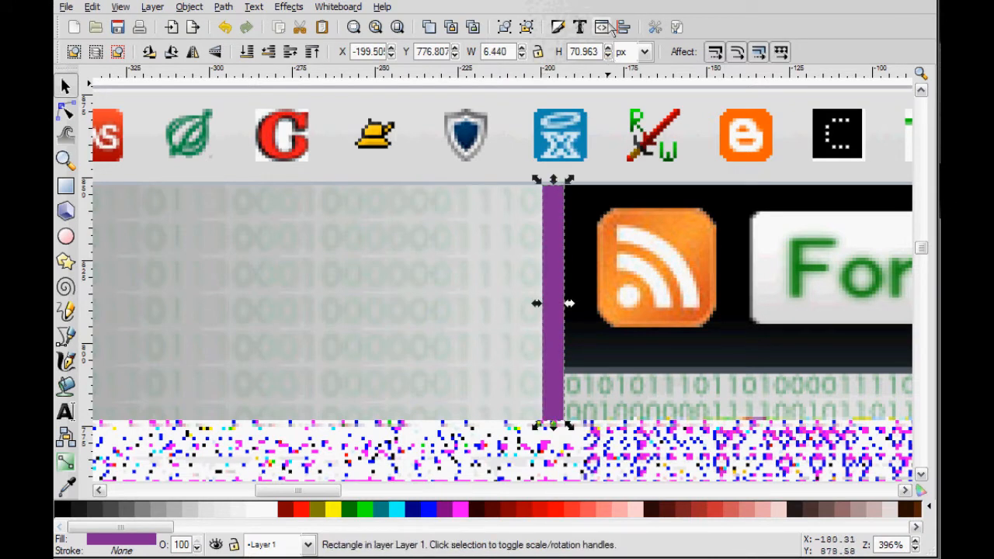
mouse_move(559, 28)
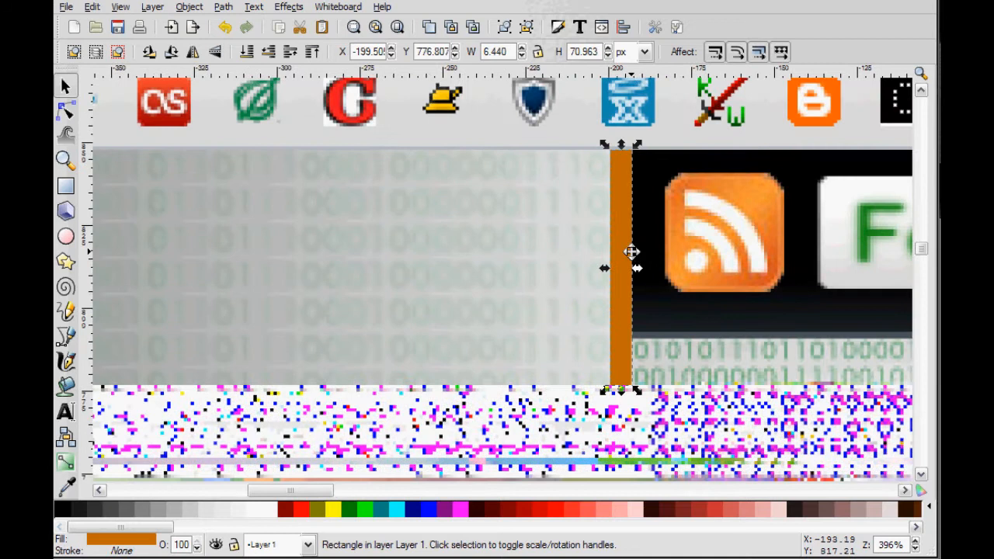
- Duplicate the orange strip and move the narrowed copy left over the header
right_click(631, 252)
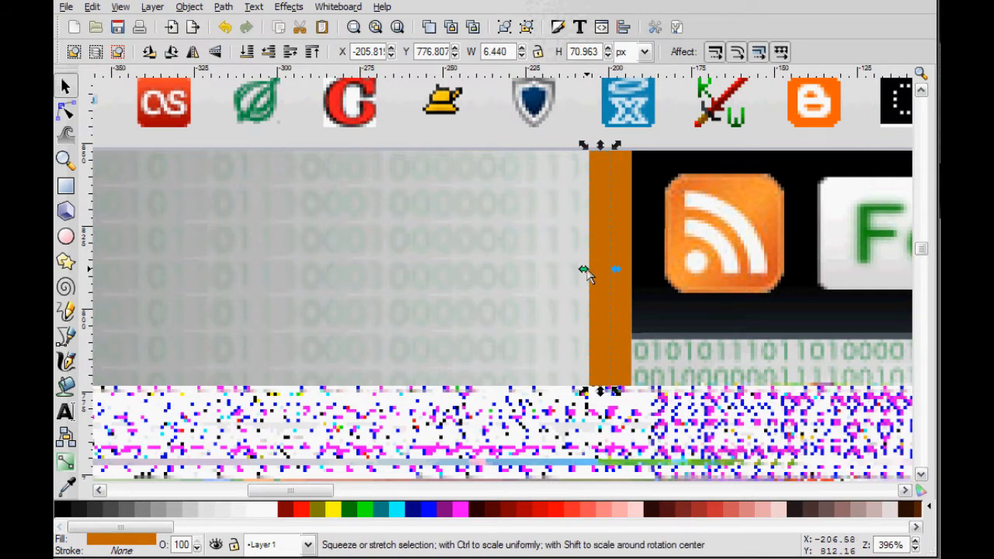
drag(584, 270, 598, 270)
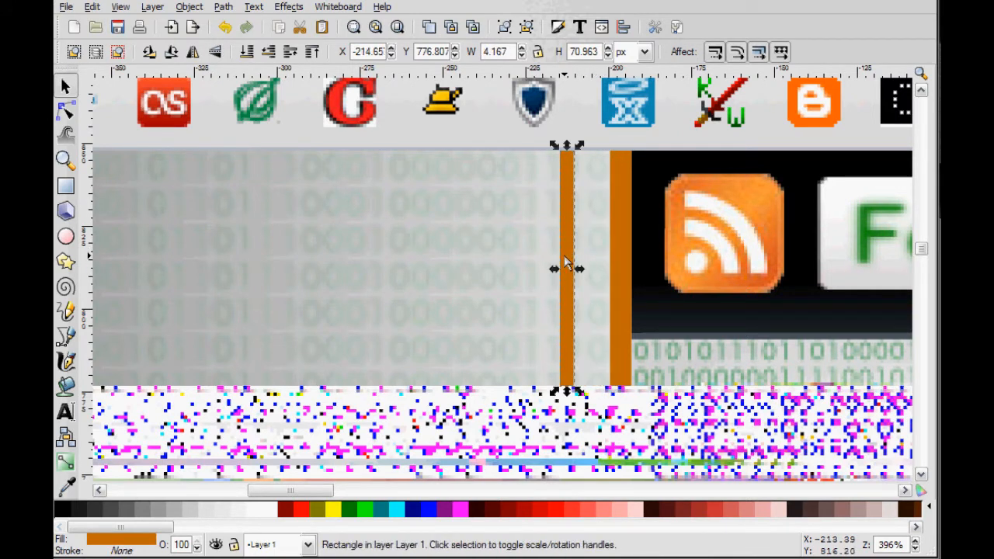
drag(567, 270, 608, 270)
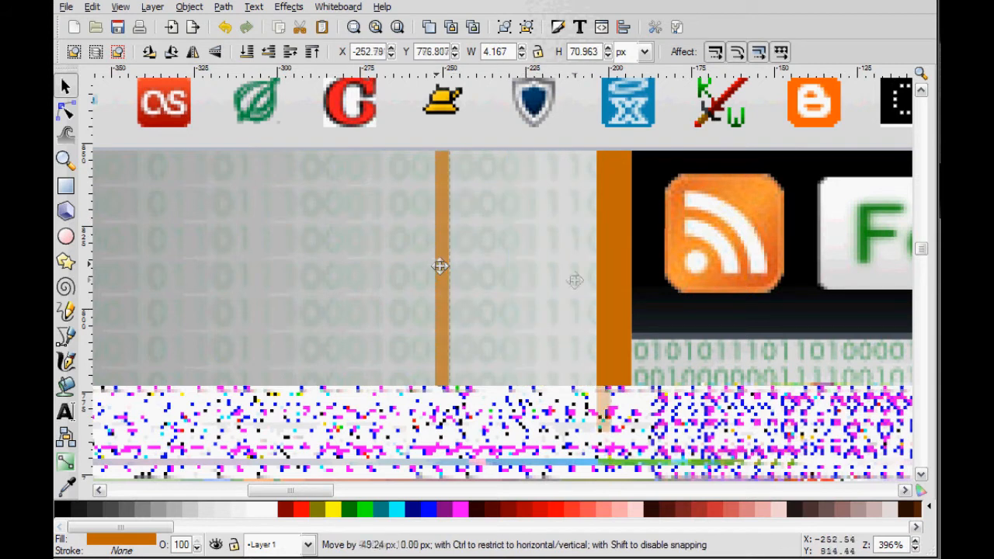
- Stretch the copy into a broad orange block spanning the header's width
drag(438, 267, 598, 267)
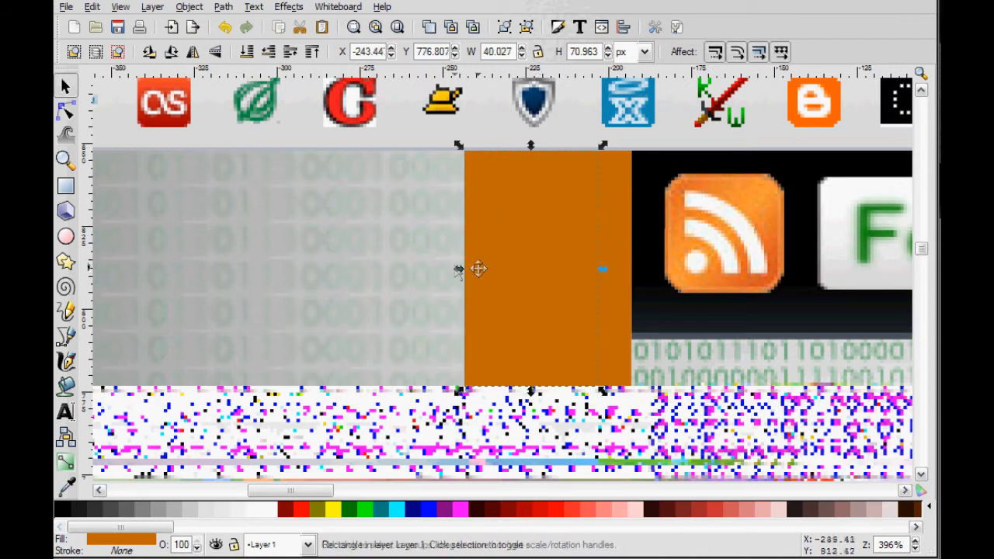
mouse_move(463, 274)
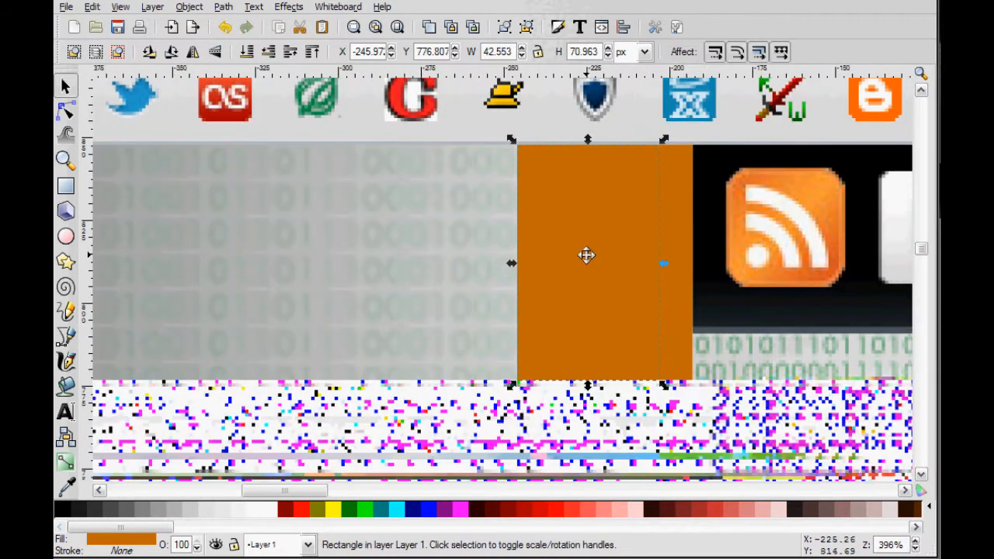
drag(587, 255, 413, 255)
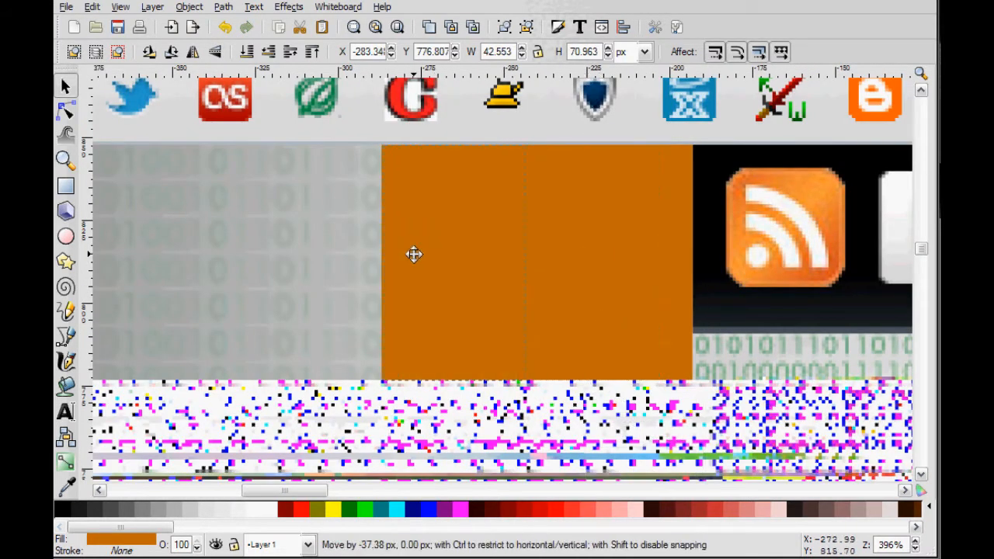
drag(413, 255, 410, 255)
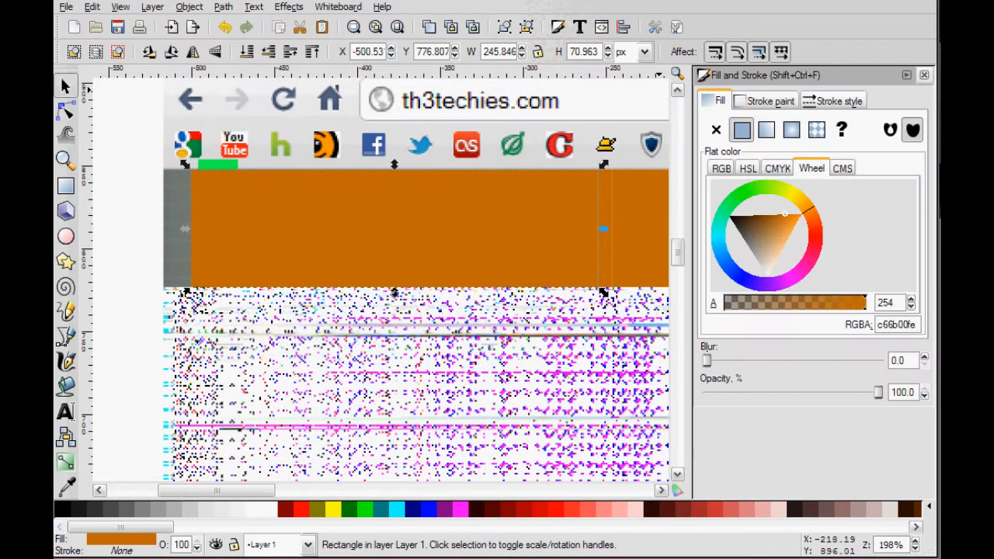
- Switch the strip's fill to a linear gradient in Fill and Stroke and review its colour settings
click(765, 130)
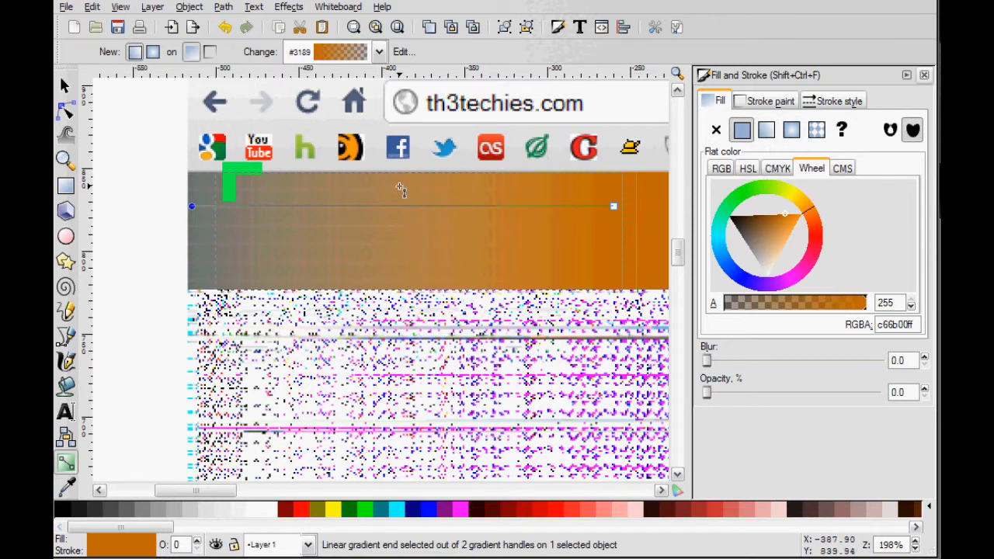
click(765, 131)
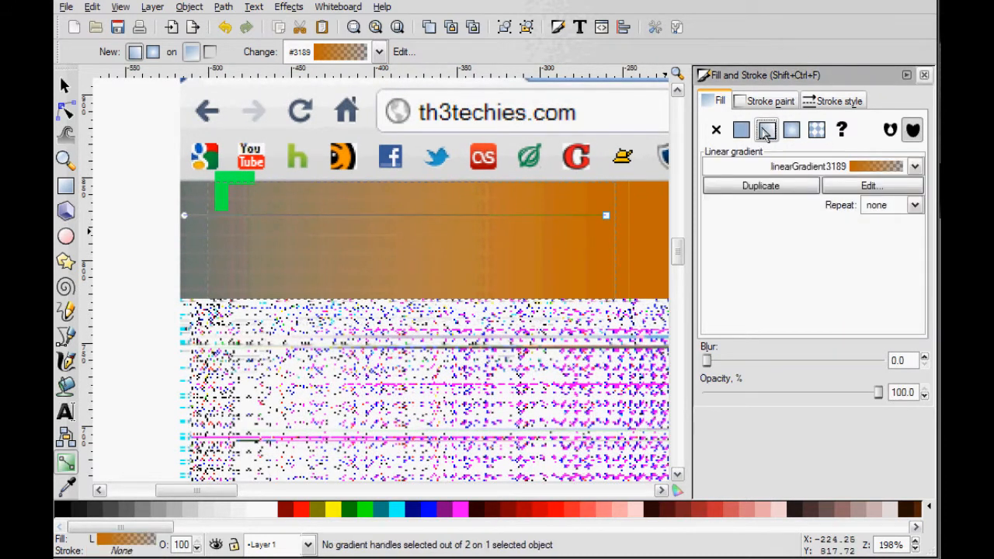
click(764, 131)
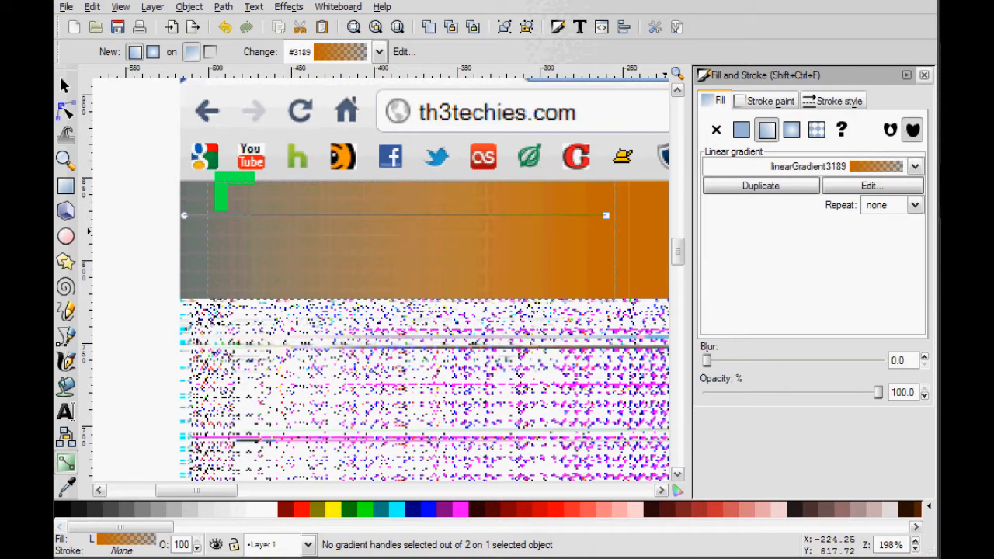
click(870, 185)
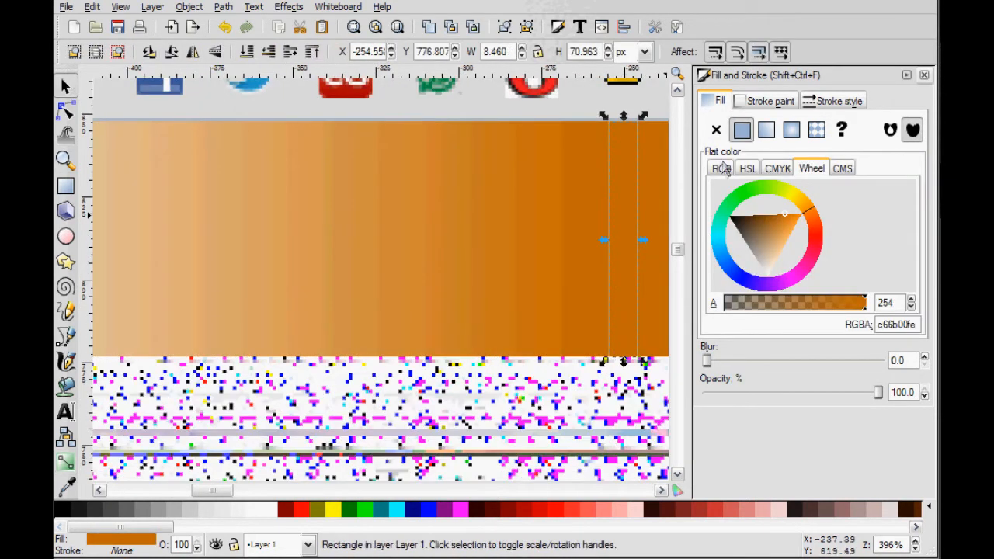
click(842, 168)
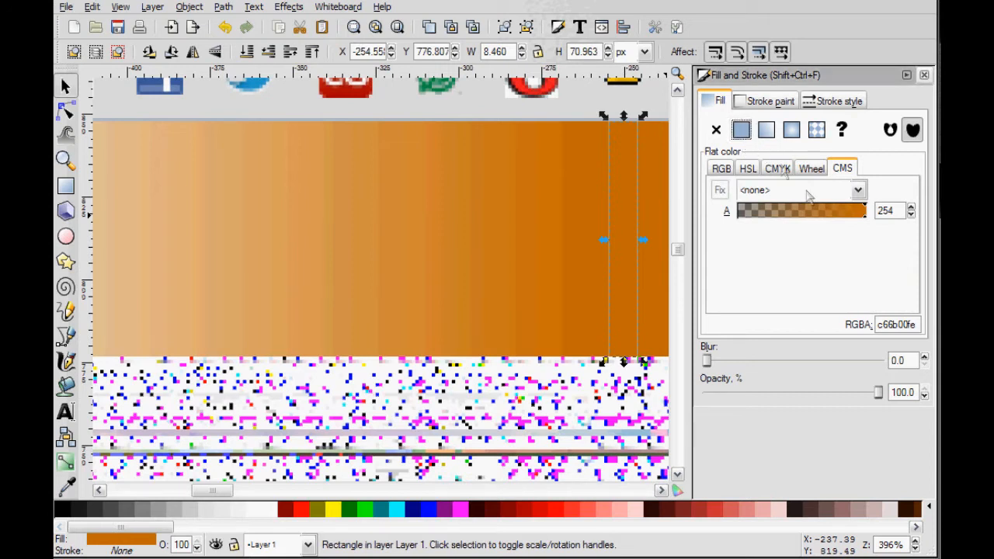
click(811, 168)
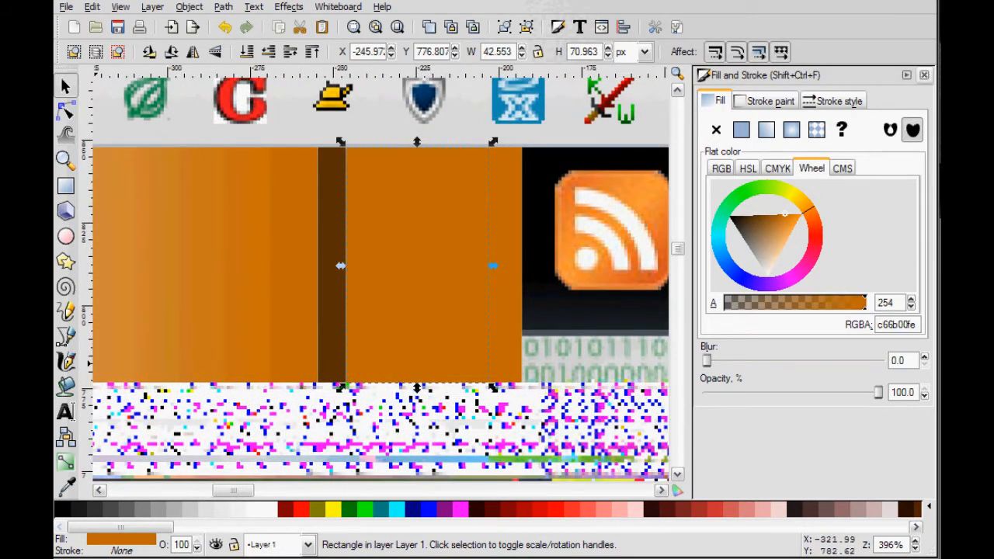
- Give the new rectangle a linear gradient whose end stop is fully opaque light yellow
click(766, 131)
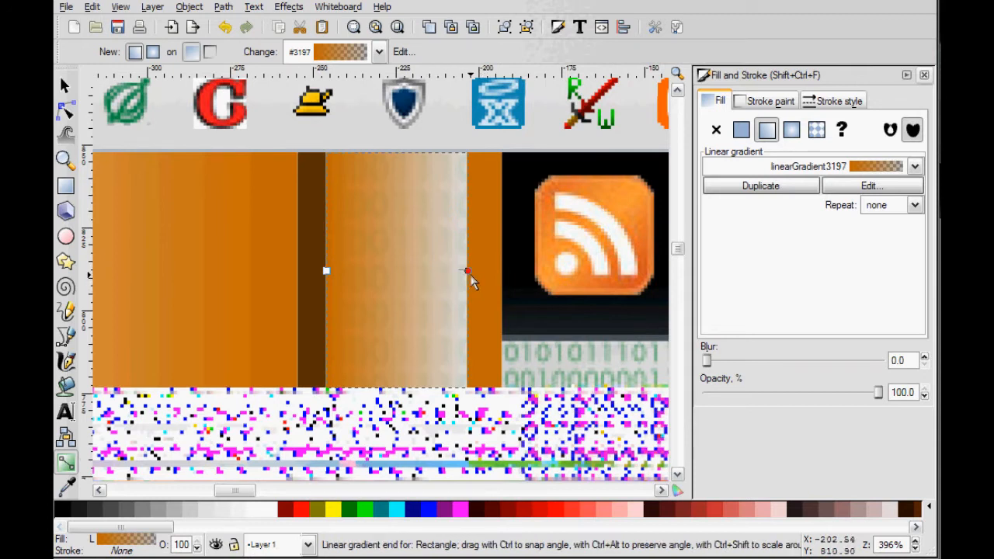
click(741, 129)
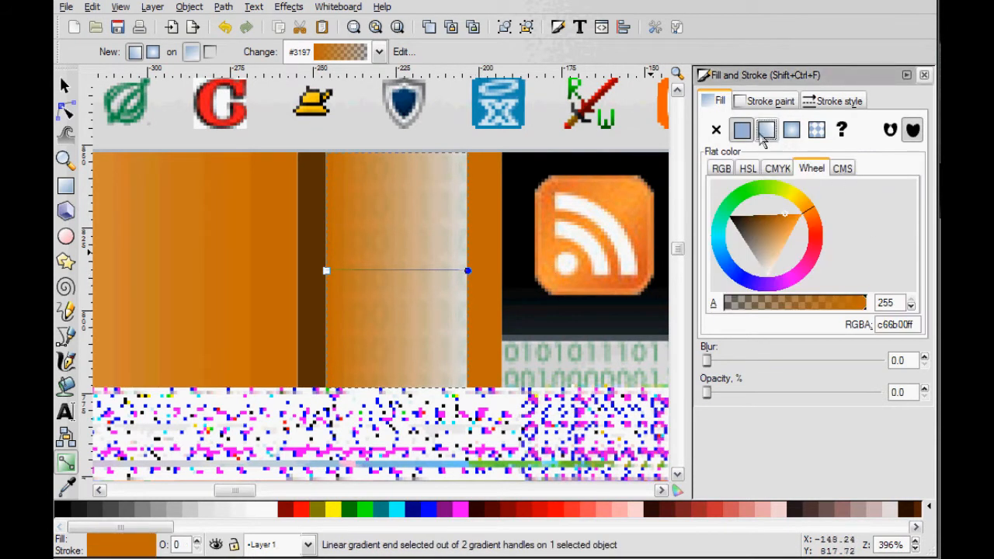
click(765, 131)
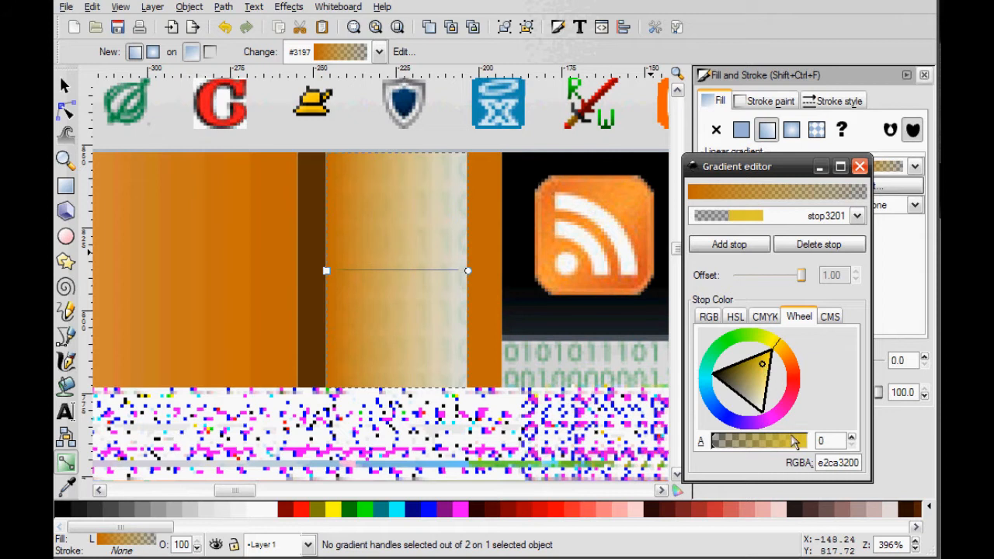
click(761, 358)
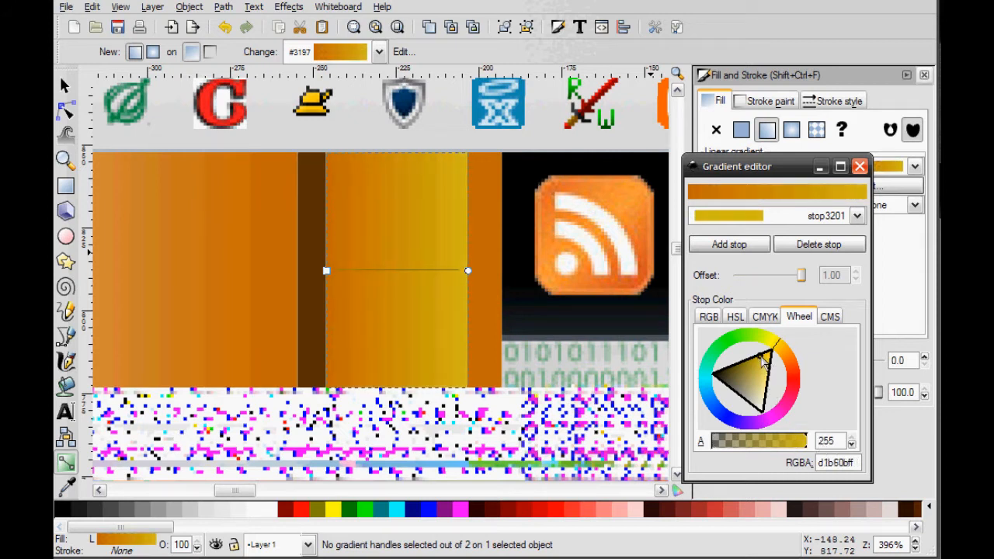
click(764, 376)
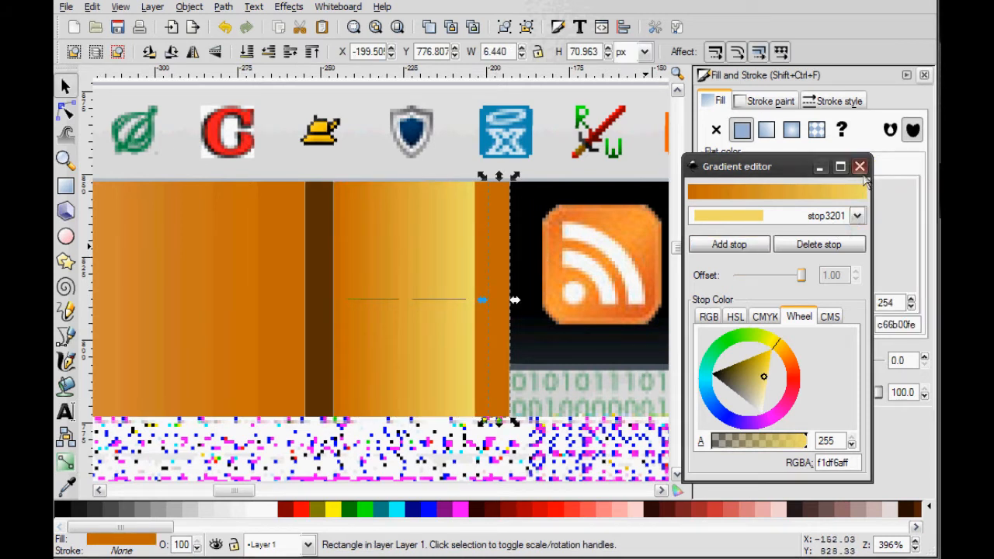
click(860, 166)
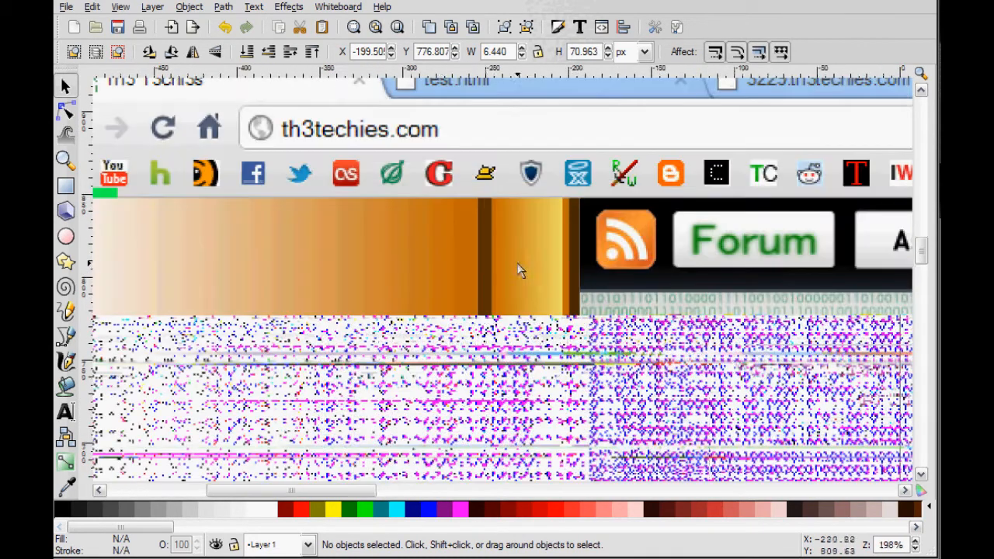
- Select the long gradient strip to flatten it to 0.830 px tall
click(520, 267)
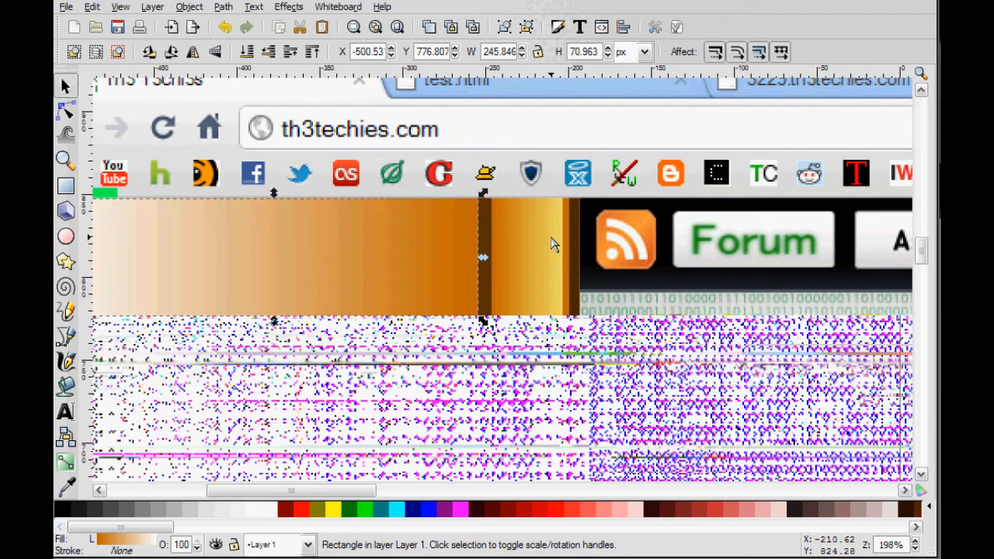
mouse_move(563, 258)
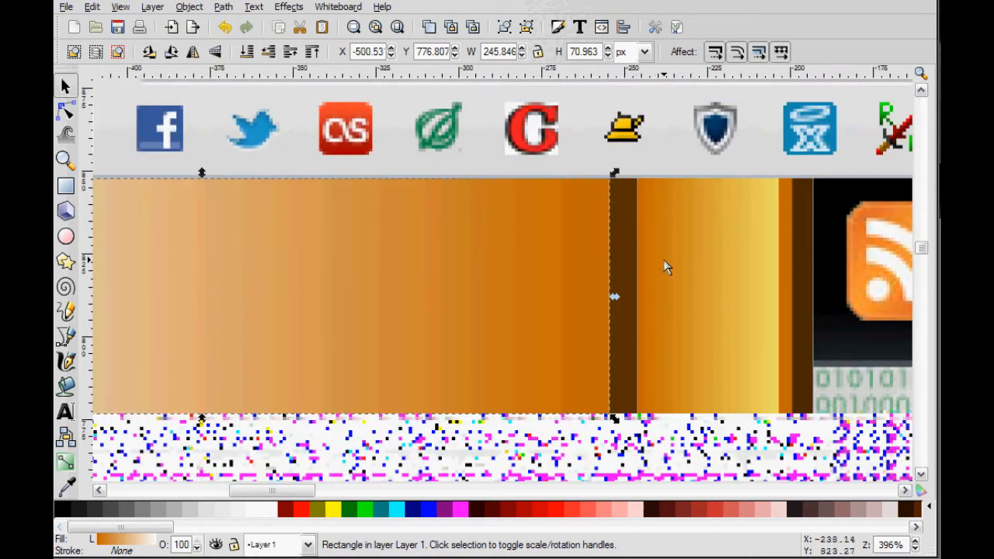
mouse_move(511, 272)
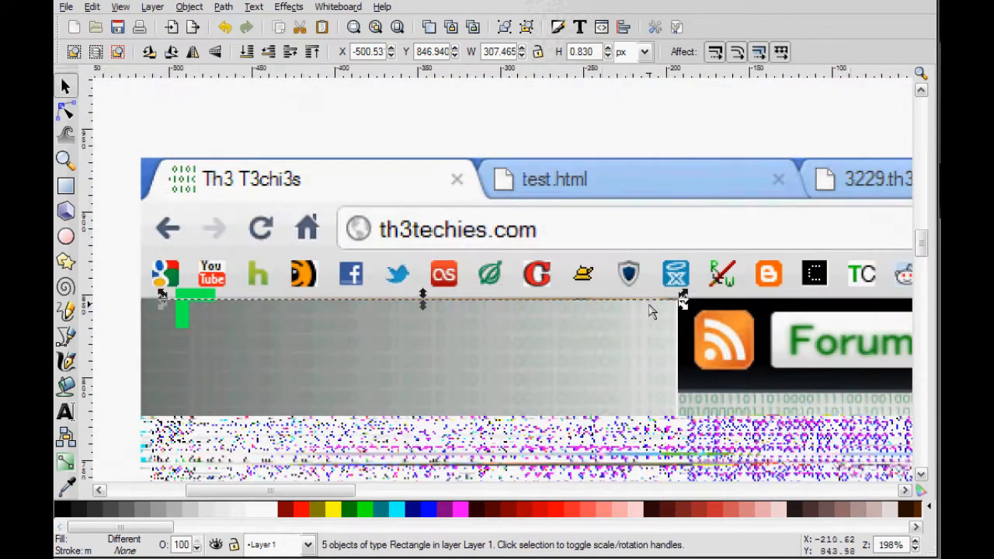
- Duplicate the thin strip and drag the mirrored copy beside the original
right_click(651, 309)
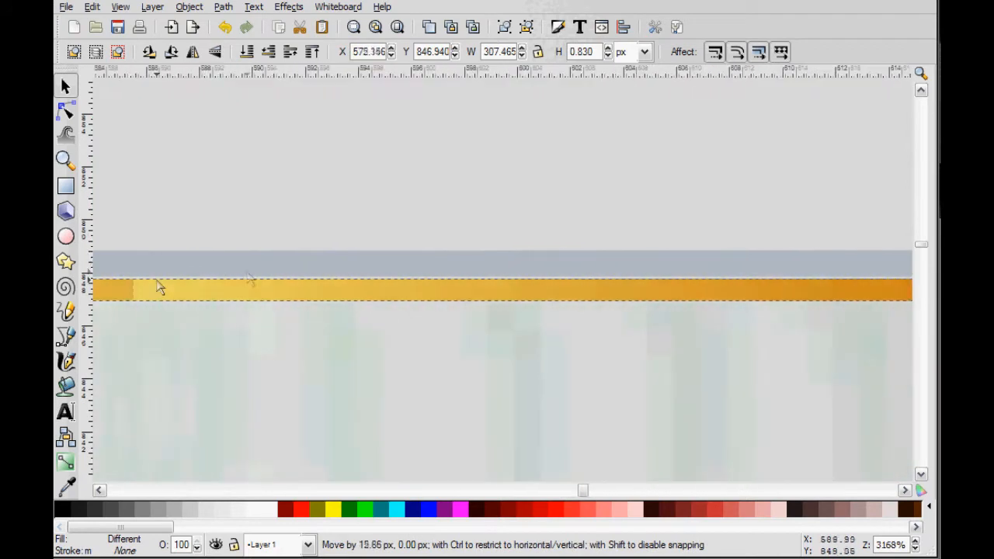
drag(159, 287, 714, 298)
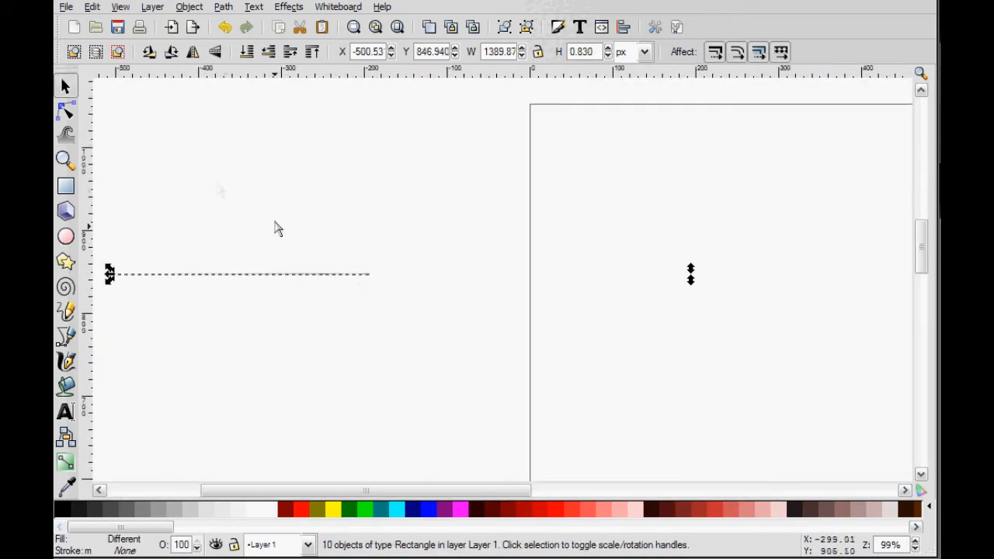
- Set up a bitmap export of the selection as back.png on the Desktop
key(shift+ctrl+e)
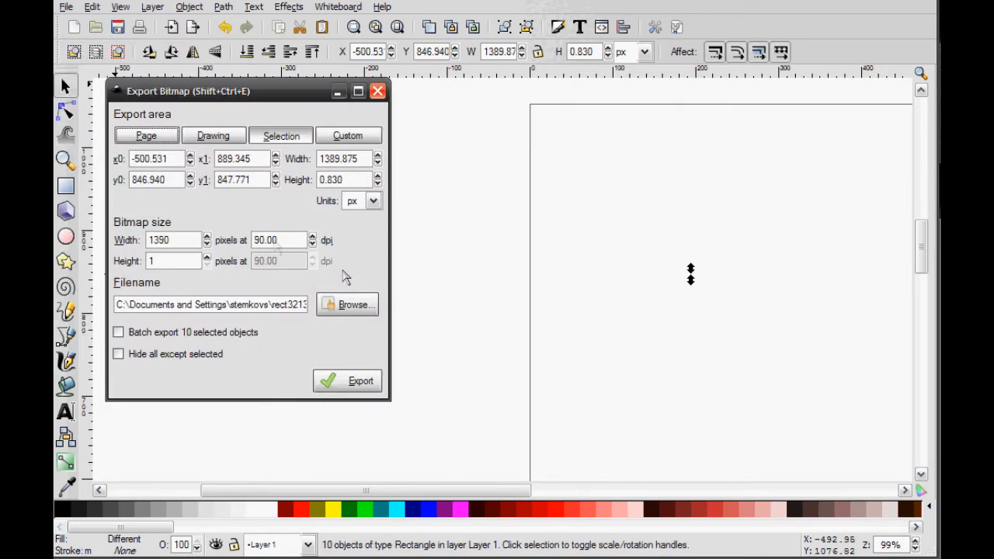
click(348, 303)
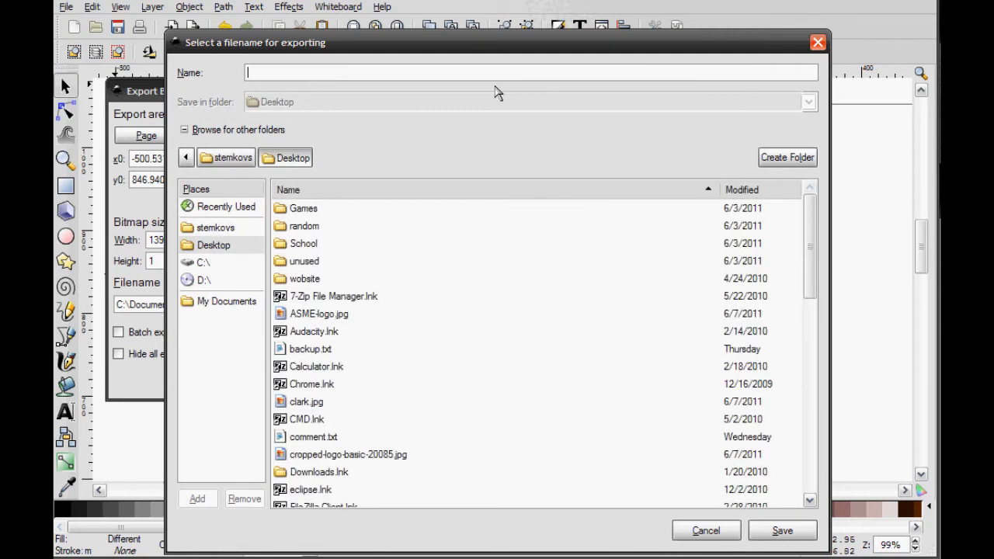
text(back)
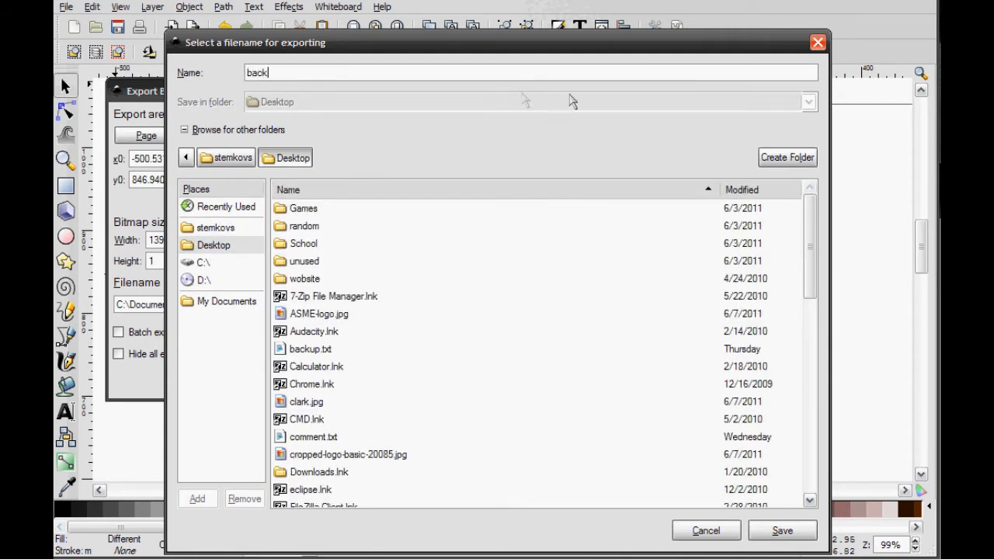
text(.png)
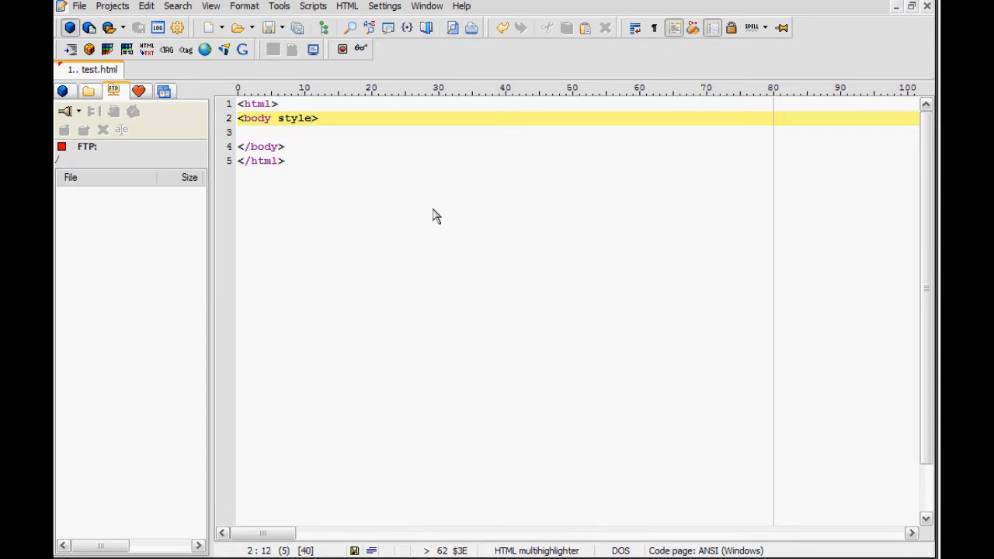
- Extend the body tag to read style="background:url()" in test.html
text(="")
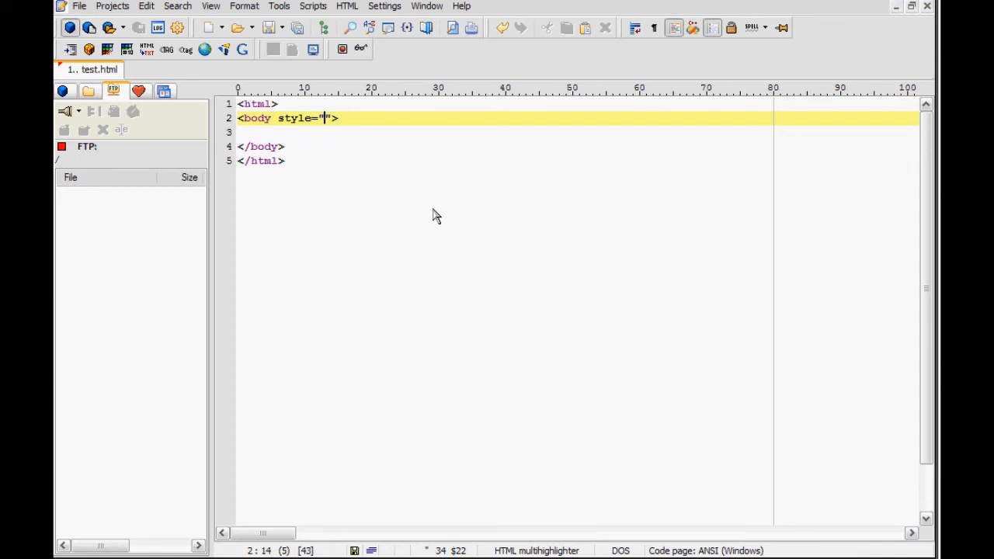
text(background:)
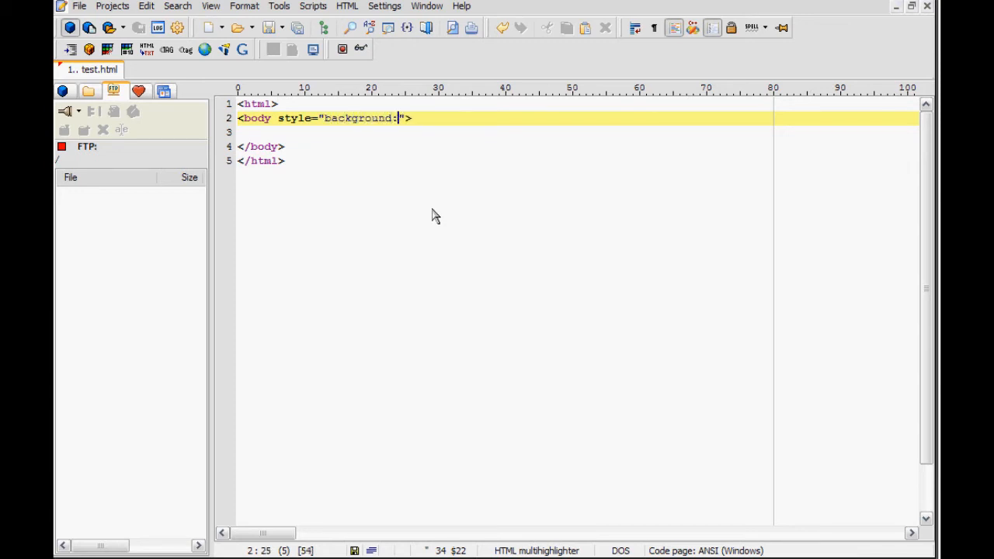
text(url)
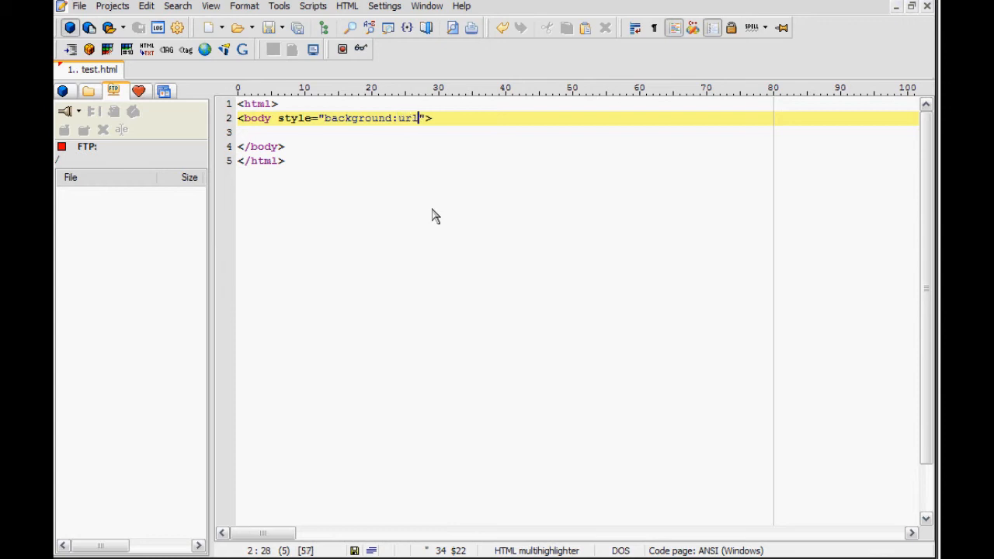
text(())
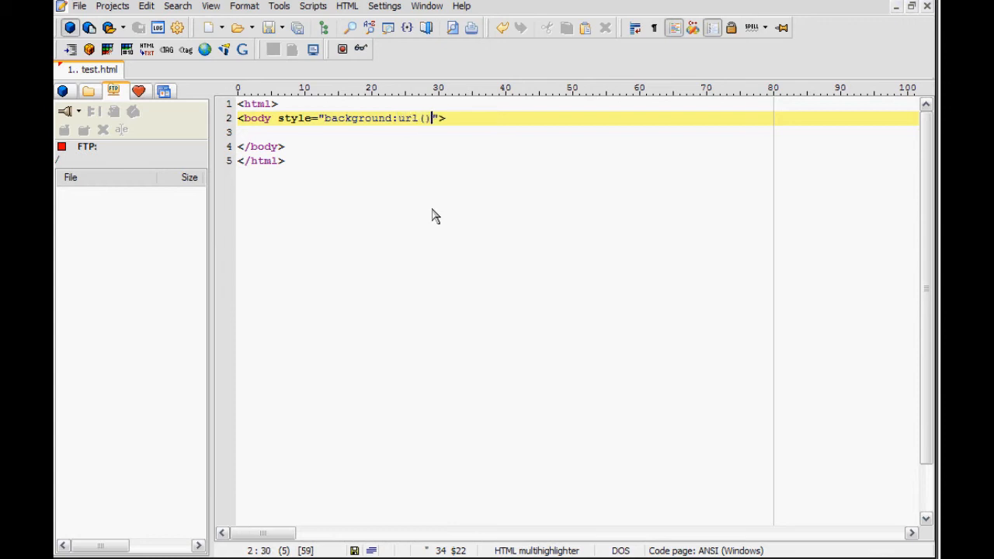